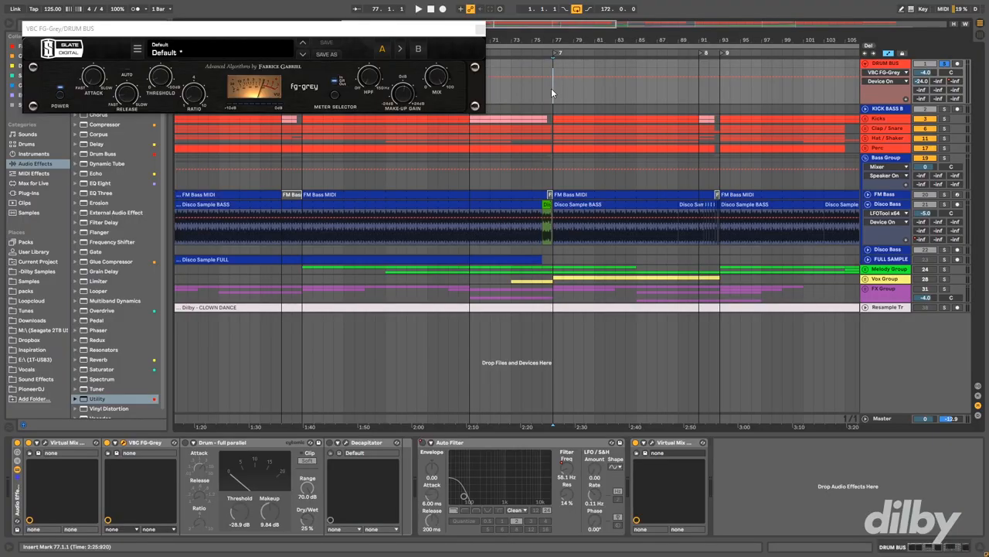
mouse_move(287, 99)
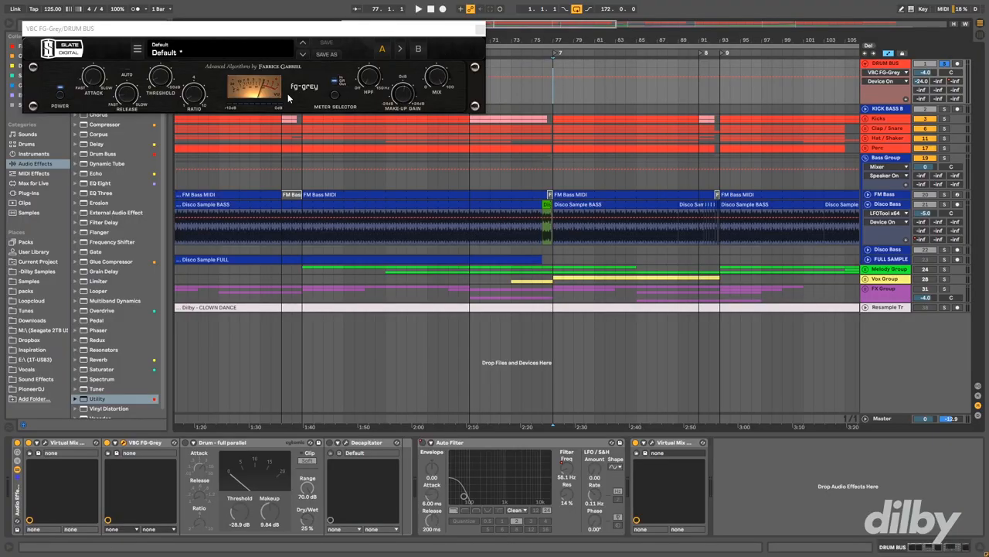
mouse_move(278, 84)
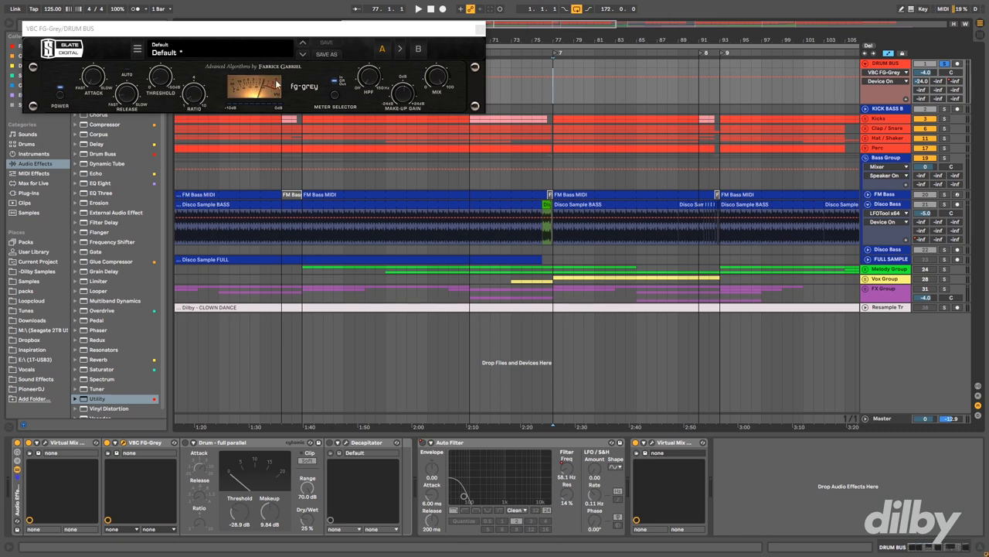